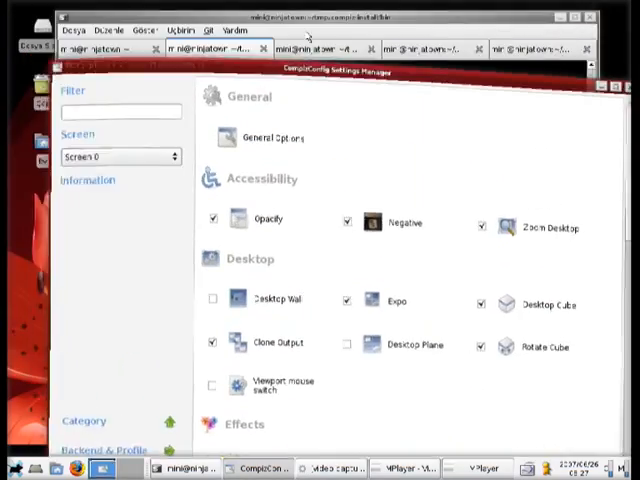
Scroll the plugin list past Image Loading, Utility and Window Management, then stop the recording
{"action": "scroll", "scroll_direction": "down", "scroll_amount": 3}
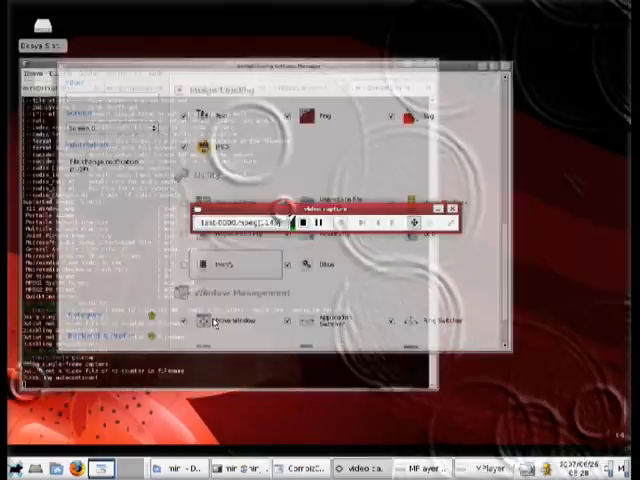
{"action": "left_click", "coordinate": [310, 193]}
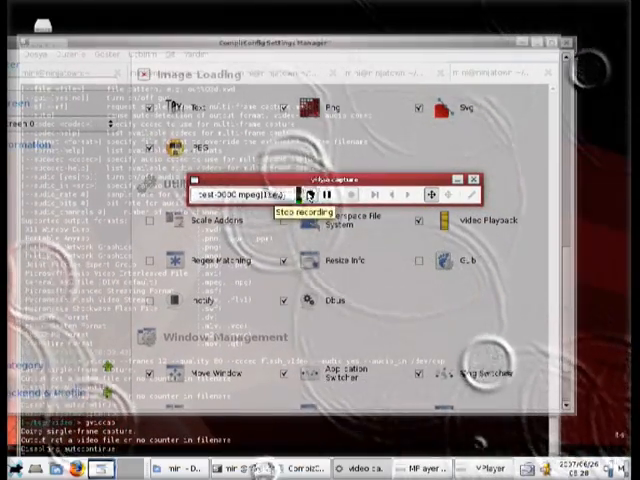